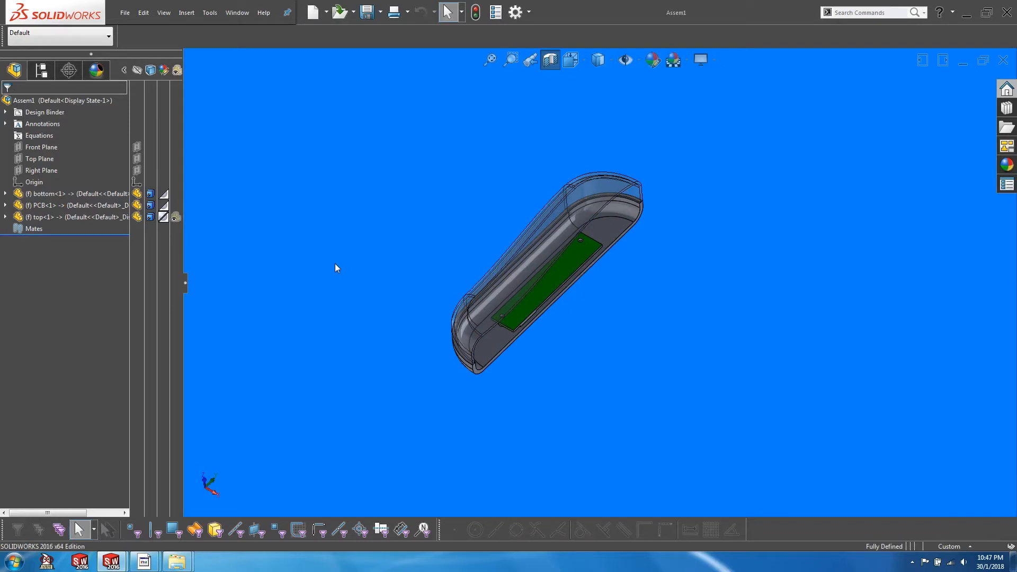
# Step: Bring up the view orientation options for the assembly
pyautogui.click(40, 170)
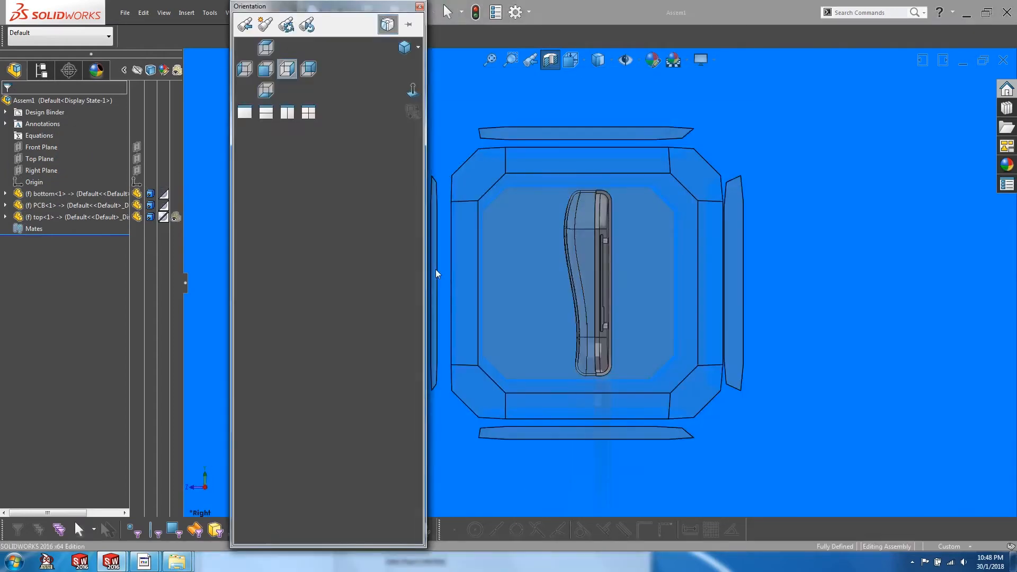
# Step: Save the right-facing assembly orientation as the named view 'SectionView1'
pyautogui.click(265, 24)
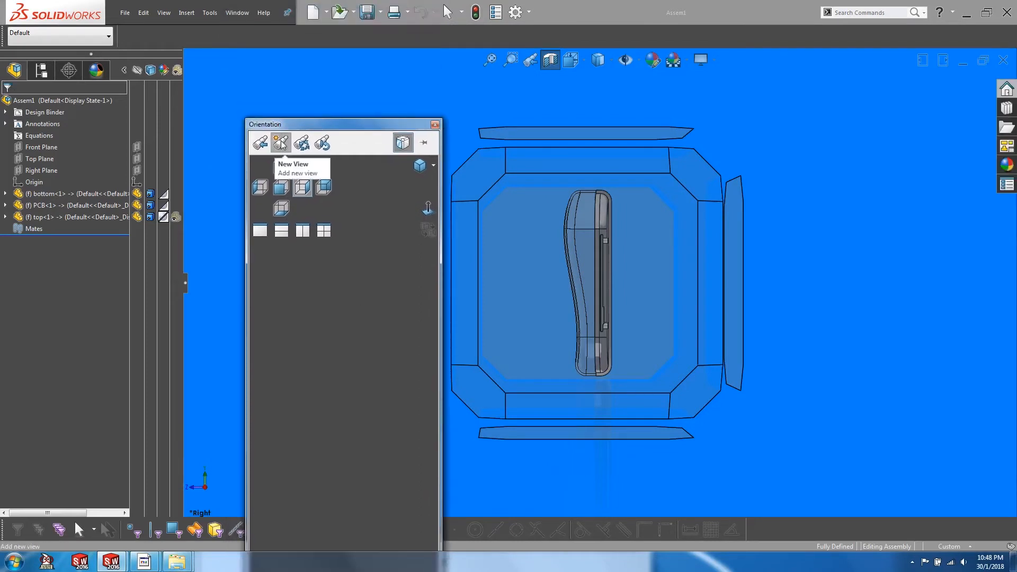
pyautogui.click(280, 142)
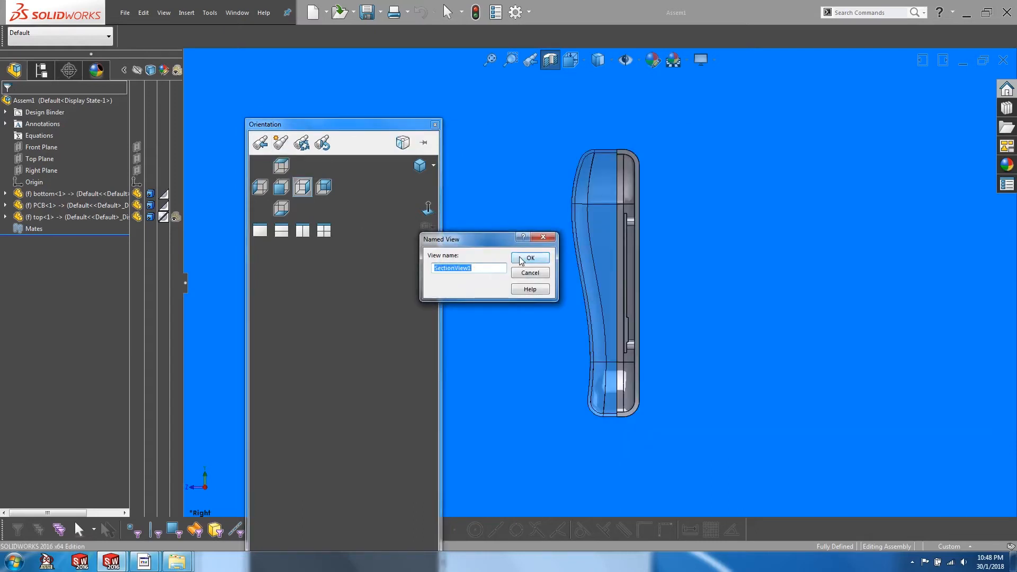
pyautogui.click(530, 258)
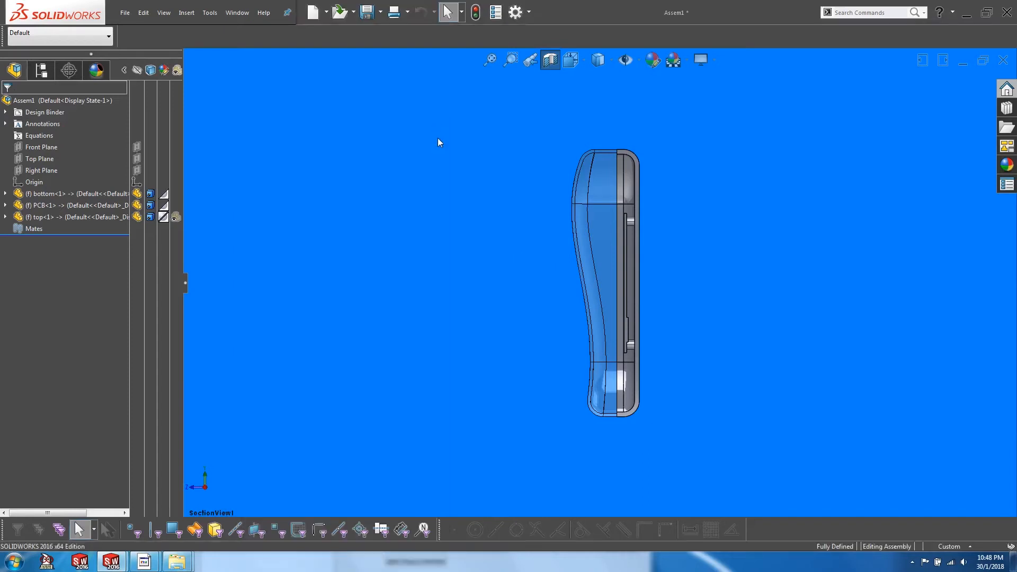
pyautogui.moveTo(336, 349)
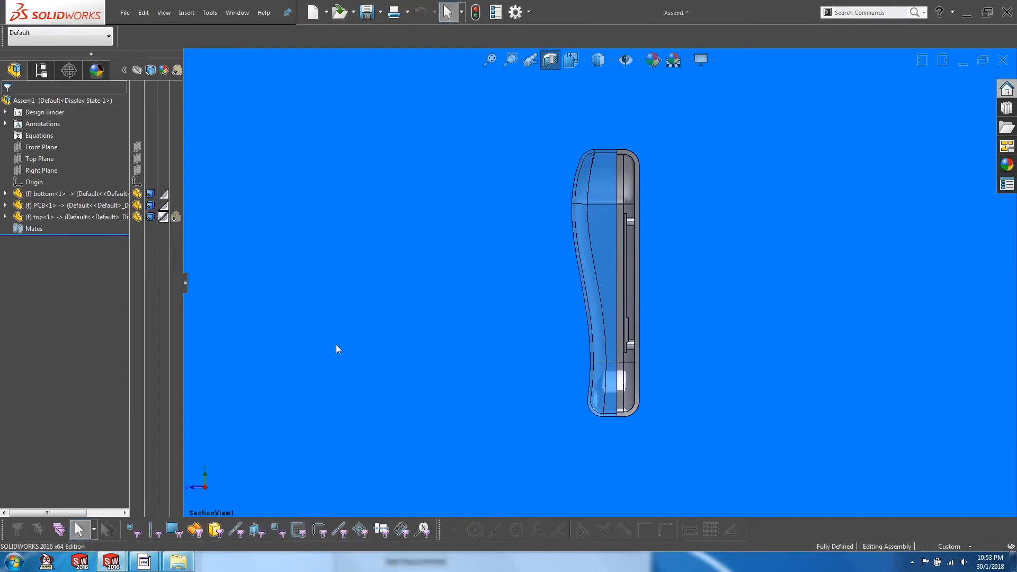
pyautogui.click(550, 60)
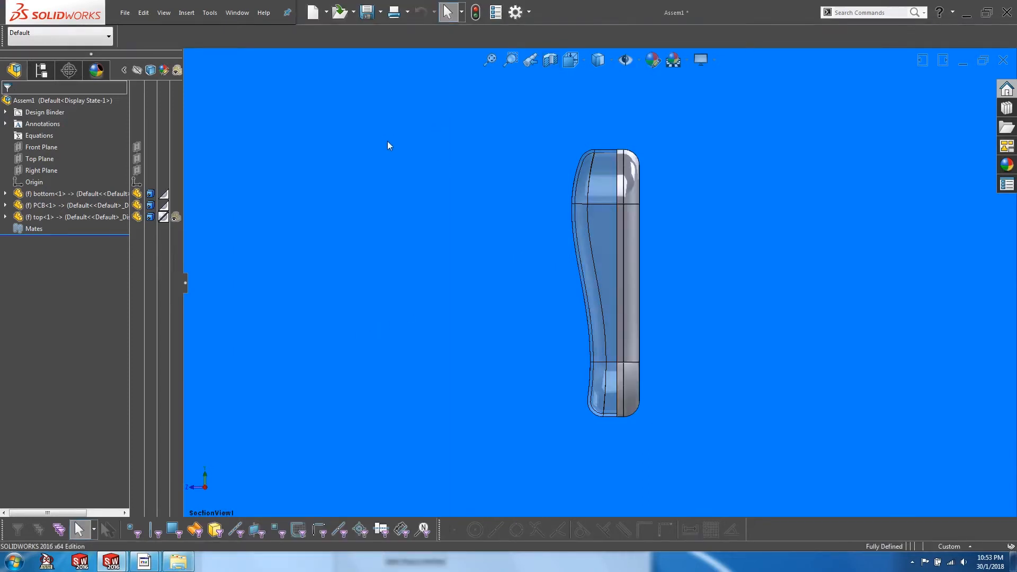